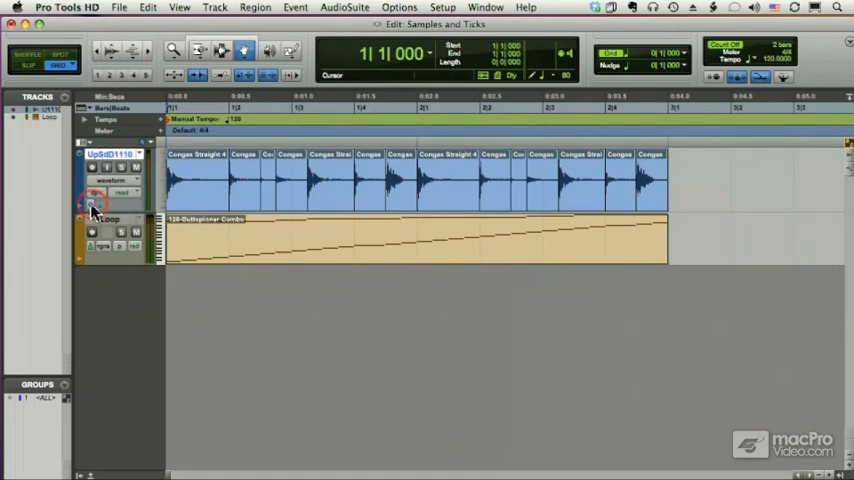
# - Switch the MIDI track's timebase to Ticks from its timebase selector
pyautogui.click(92, 192)
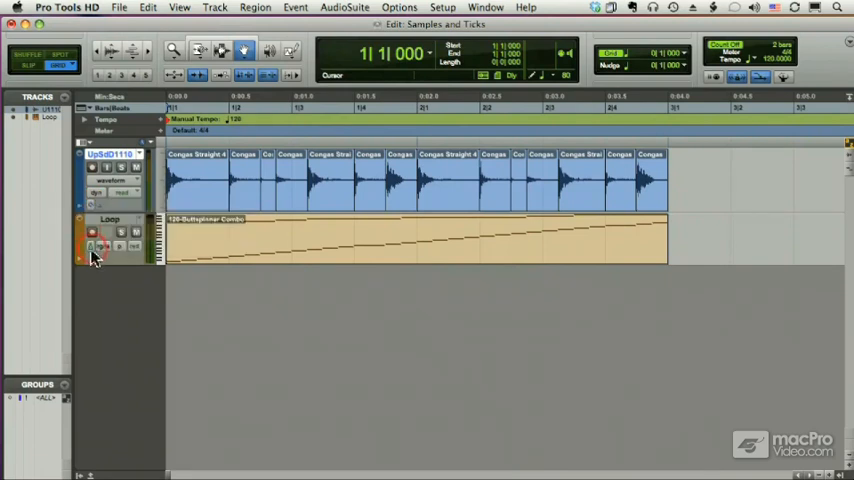
pyautogui.click(92, 246)
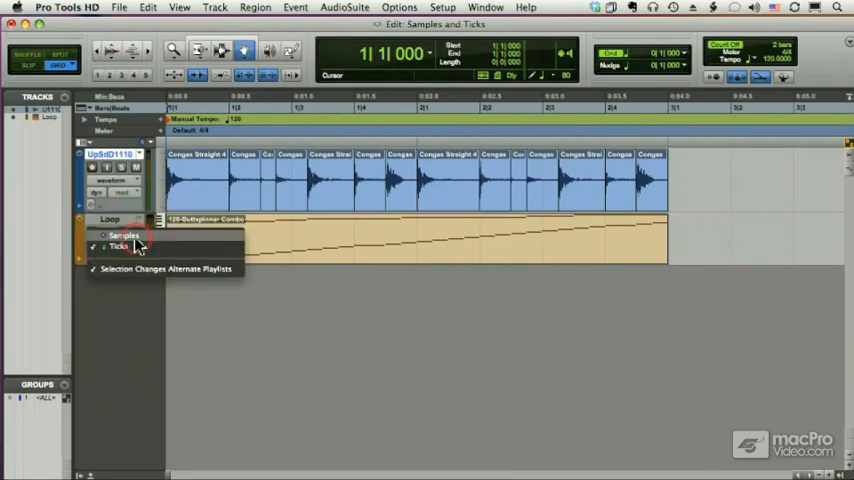
pyautogui.click(124, 236)
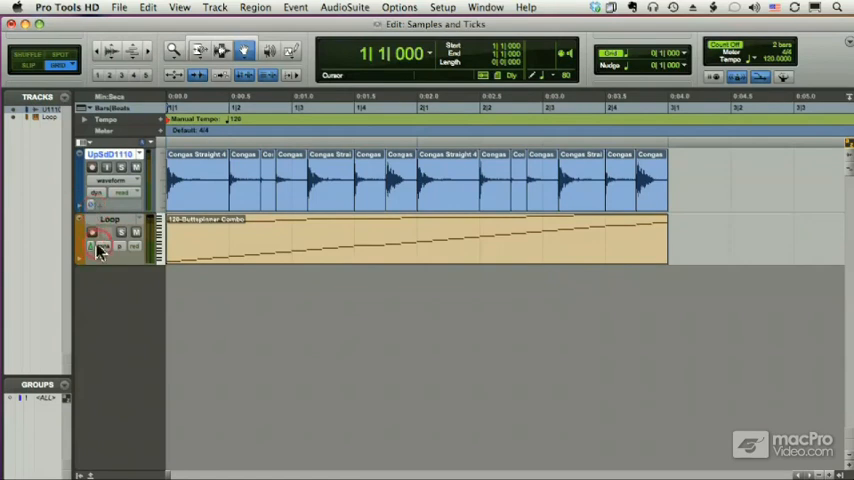
pyautogui.click(100, 250)
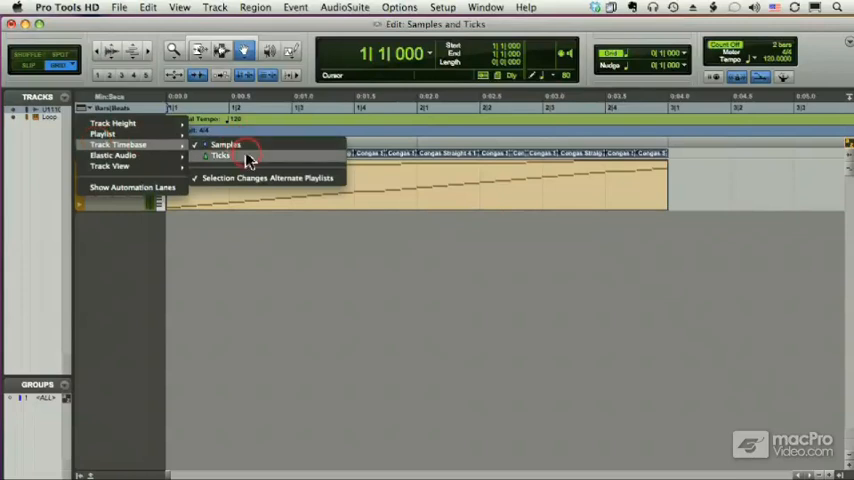
pyautogui.click(220, 156)
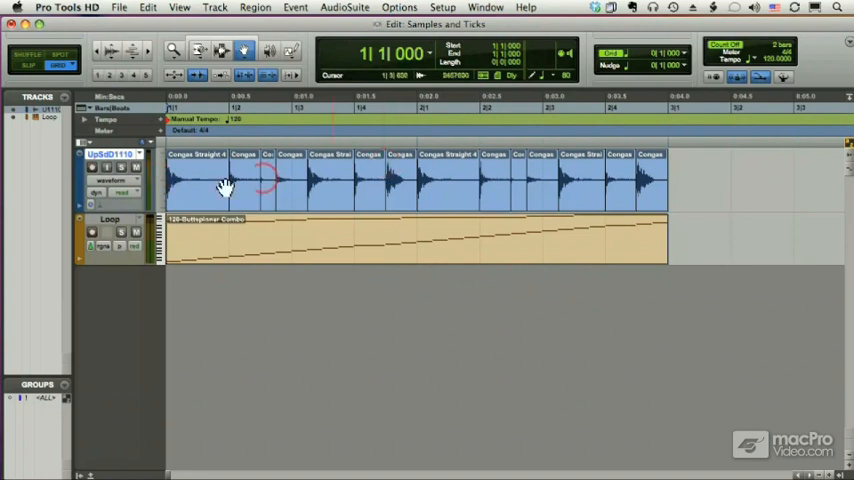
pyautogui.moveTo(470, 208)
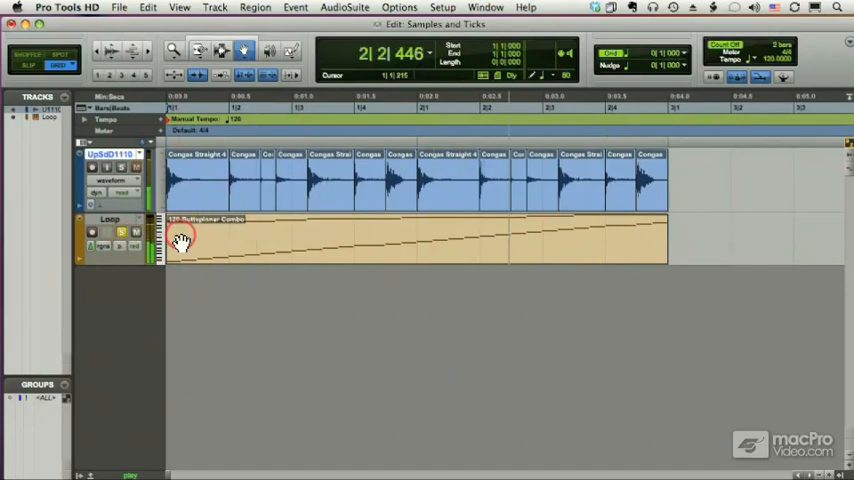
# - Return the insertion to bar 1 and raise the Manual Tempo so the MIDI region shrinks
pyautogui.click(184, 240)
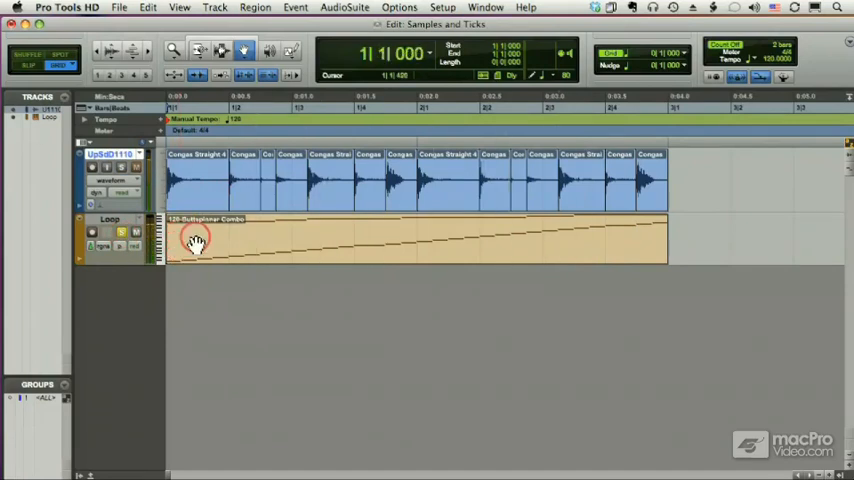
pyautogui.moveTo(108, 248)
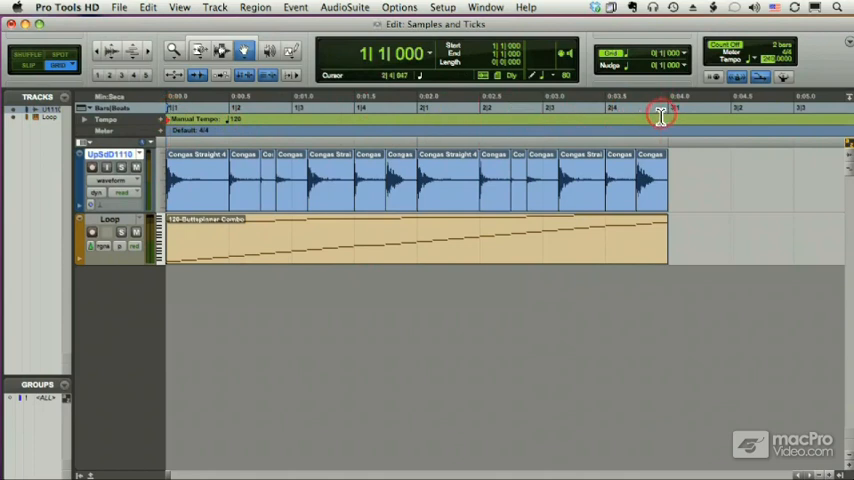
pyautogui.moveTo(688, 120)
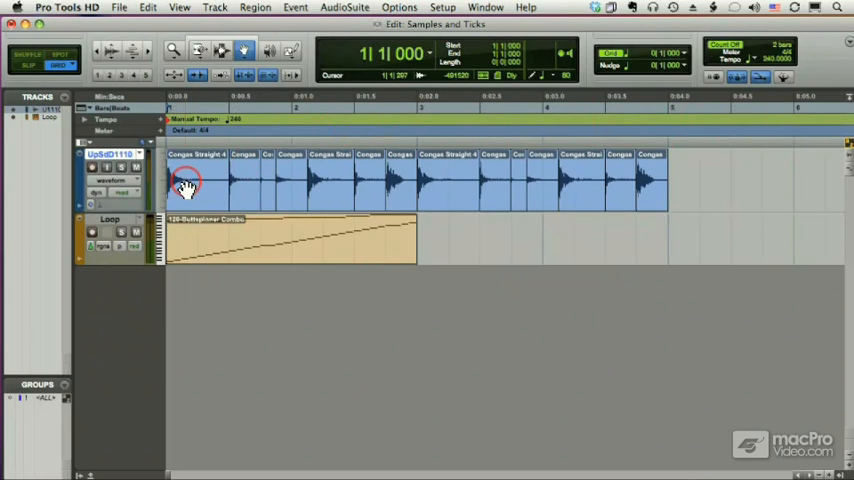
pyautogui.moveTo(584, 184)
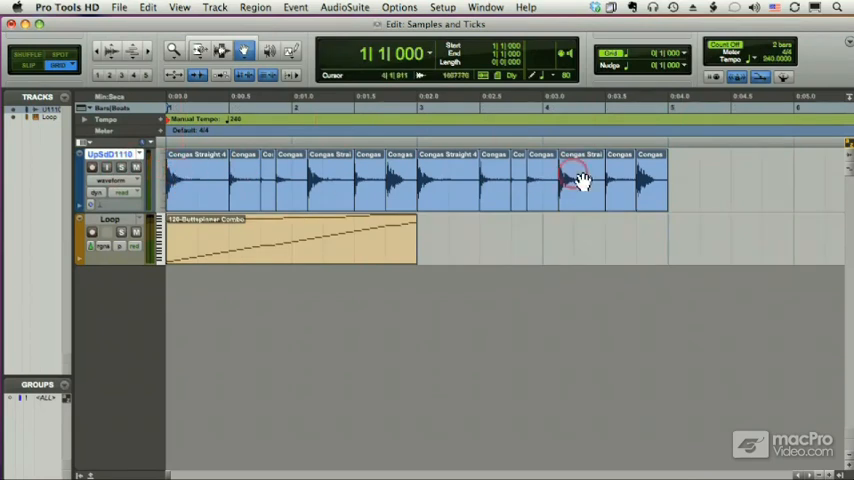
pyautogui.click(284, 120)
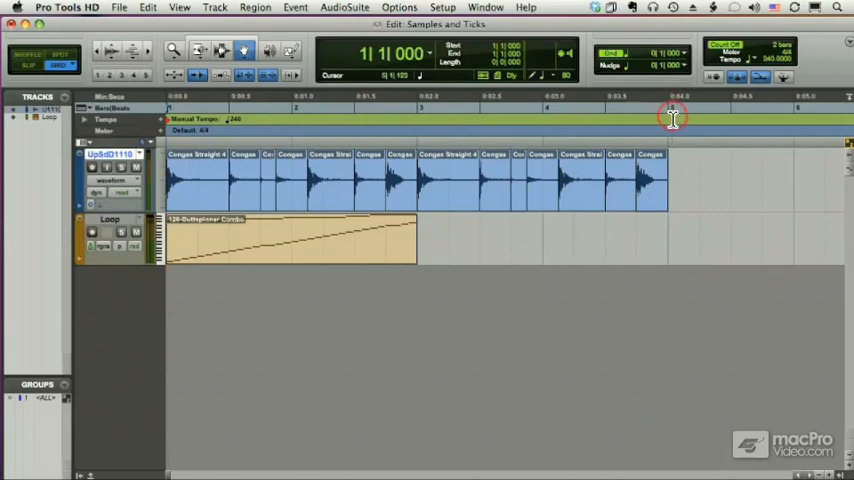
pyautogui.moveTo(584, 116)
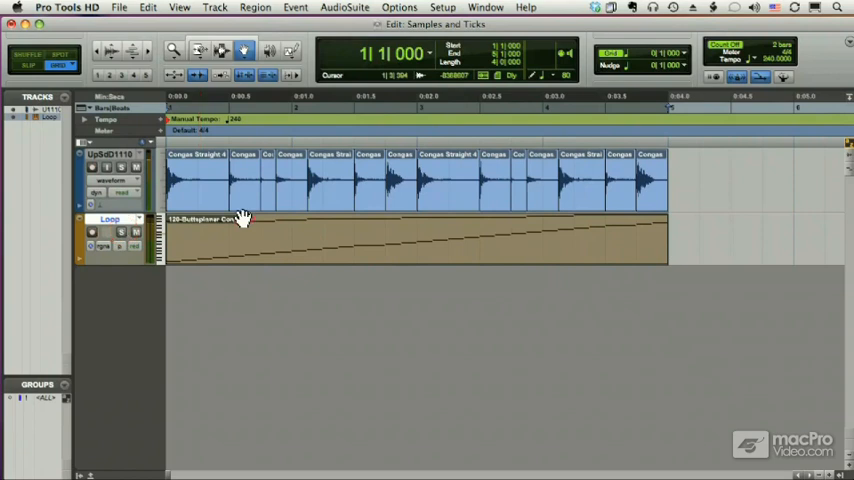
pyautogui.moveTo(510, 232)
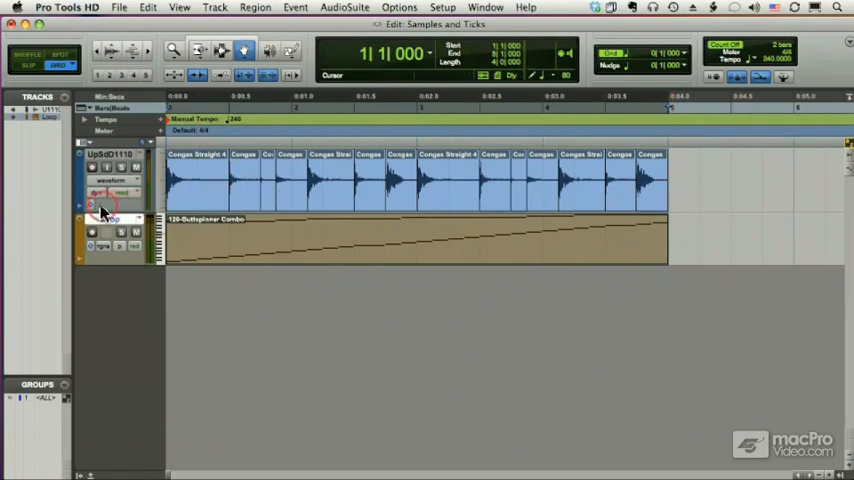
# - Switch the conga audio track's timebase to Ticks so its regions spread with gaps
pyautogui.click(104, 204)
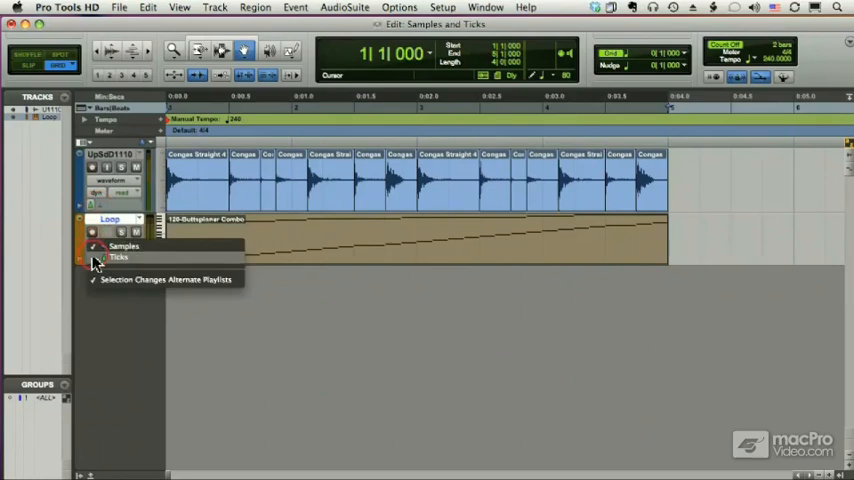
pyautogui.click(118, 256)
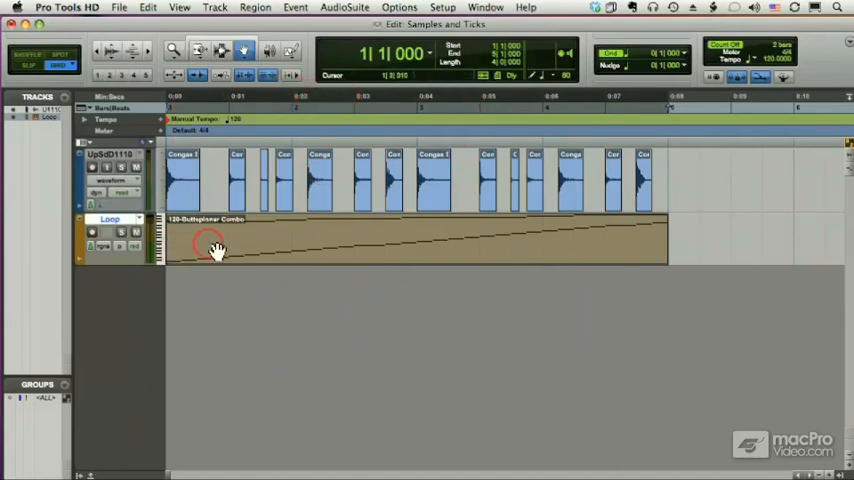
pyautogui.moveTo(668, 238)
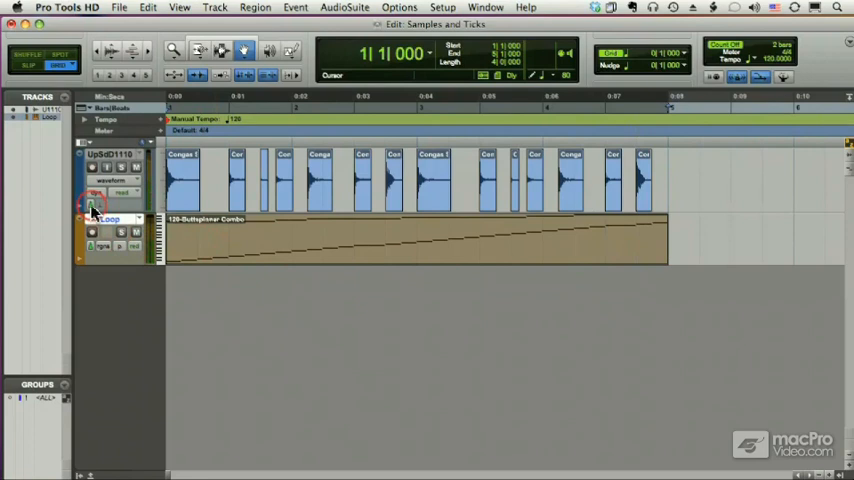
pyautogui.moveTo(92, 208)
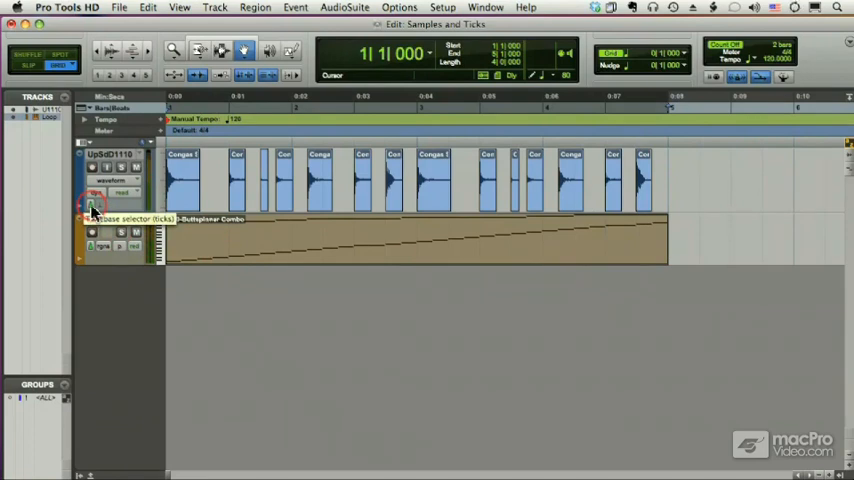